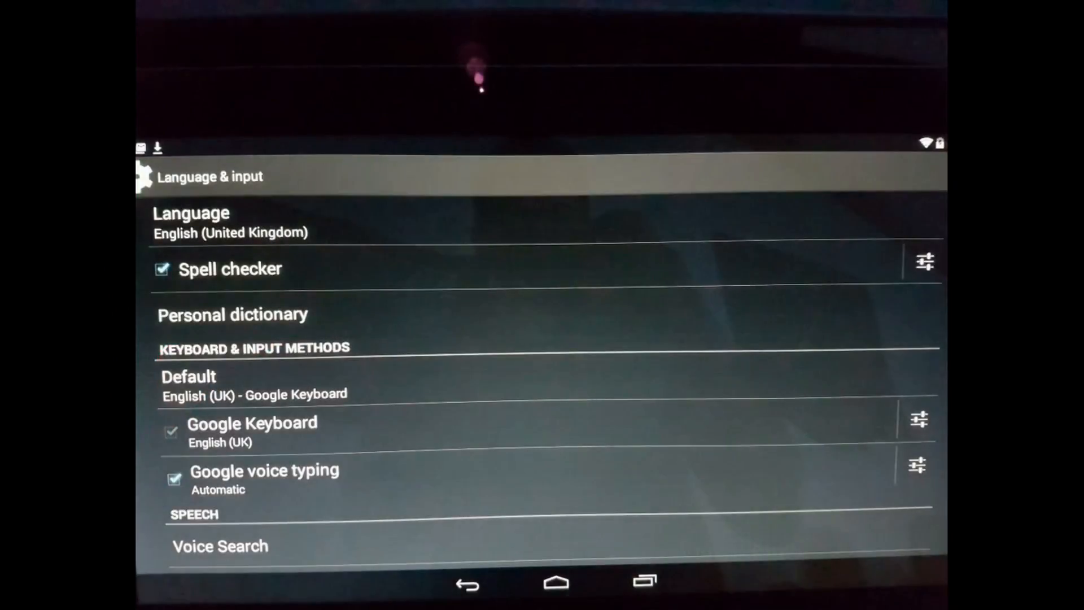
Open Google Keyboard's settings and go to its Theme picker.
click(918, 419)
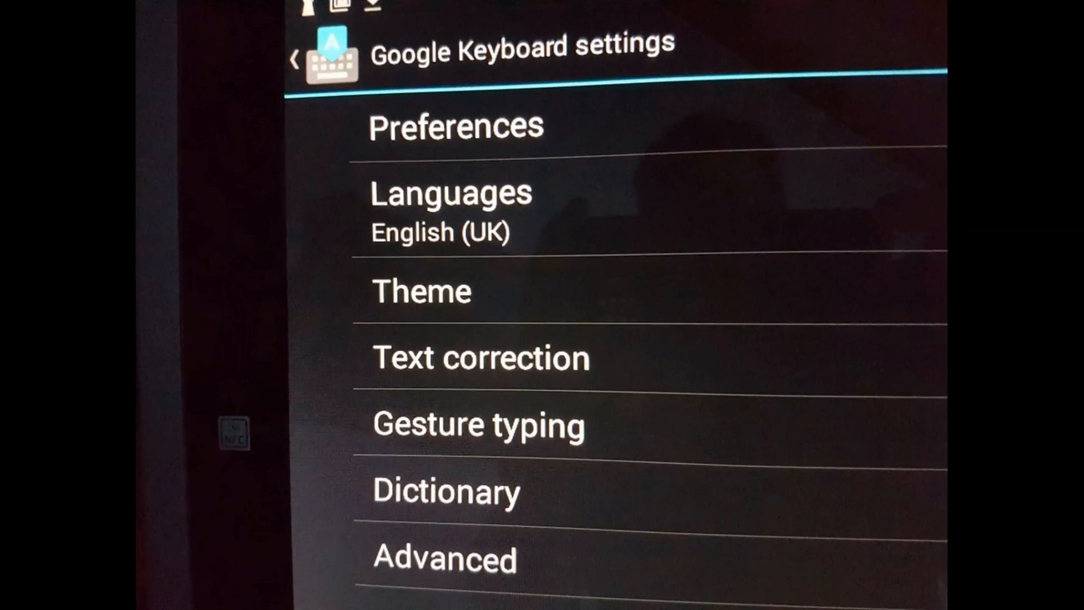
click(420, 291)
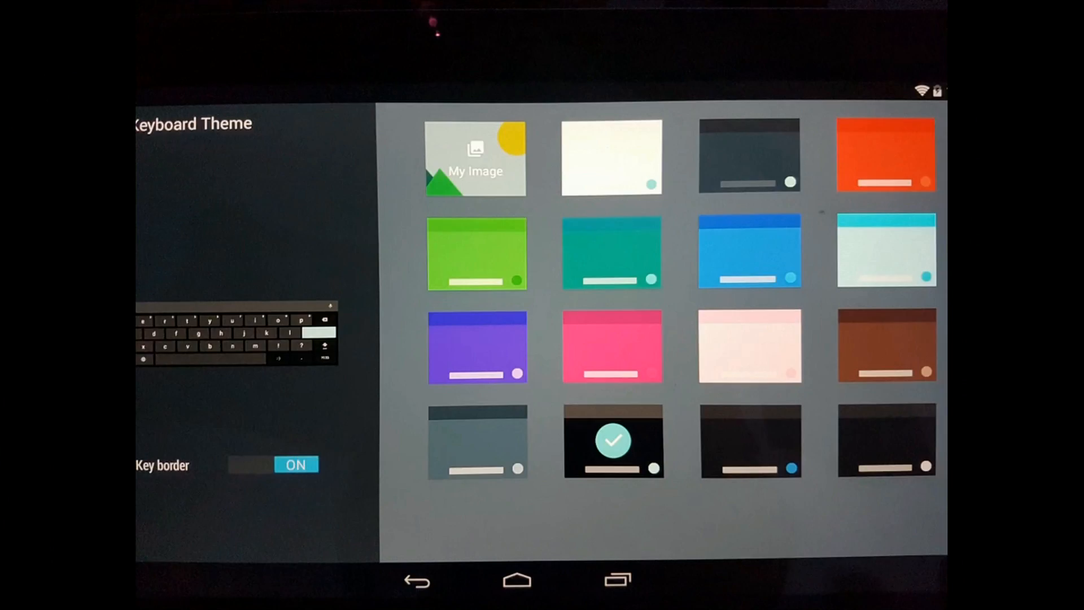